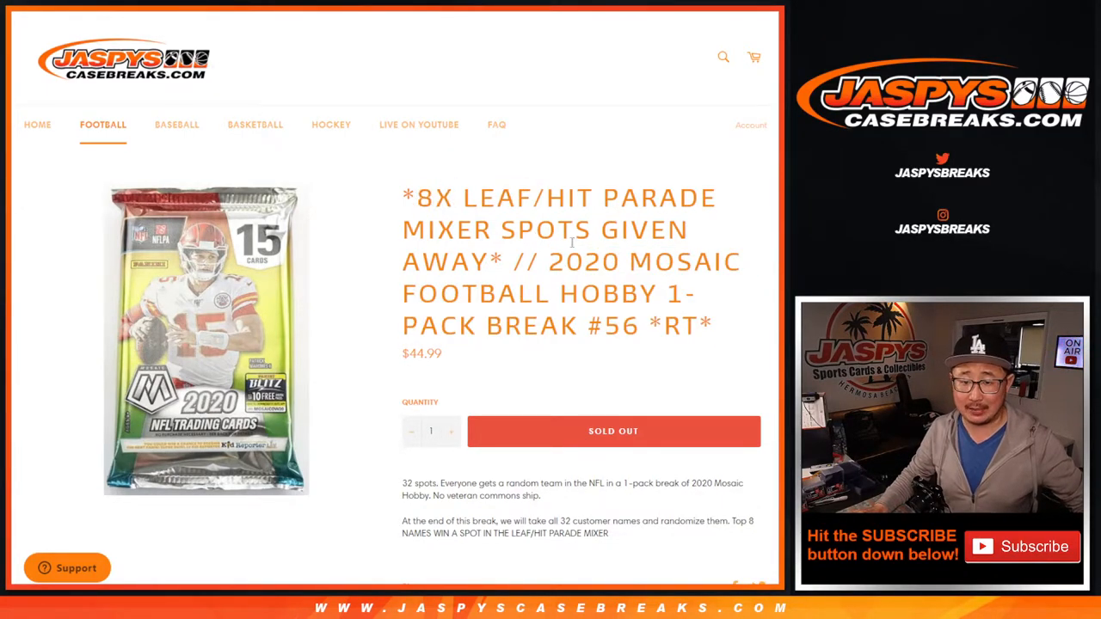
Step: Read the break #56 rules on team spots and top-8 winners
scroll("down", 3)
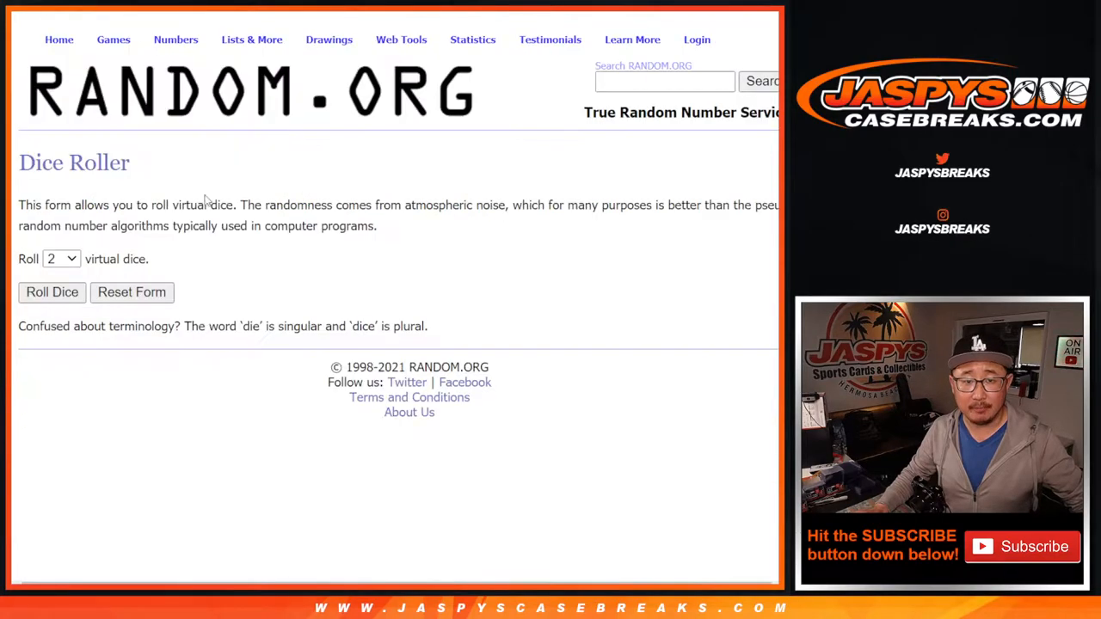
Step: Roll the dice and randomize the 32 customer names into a new order
left_click(52, 292)
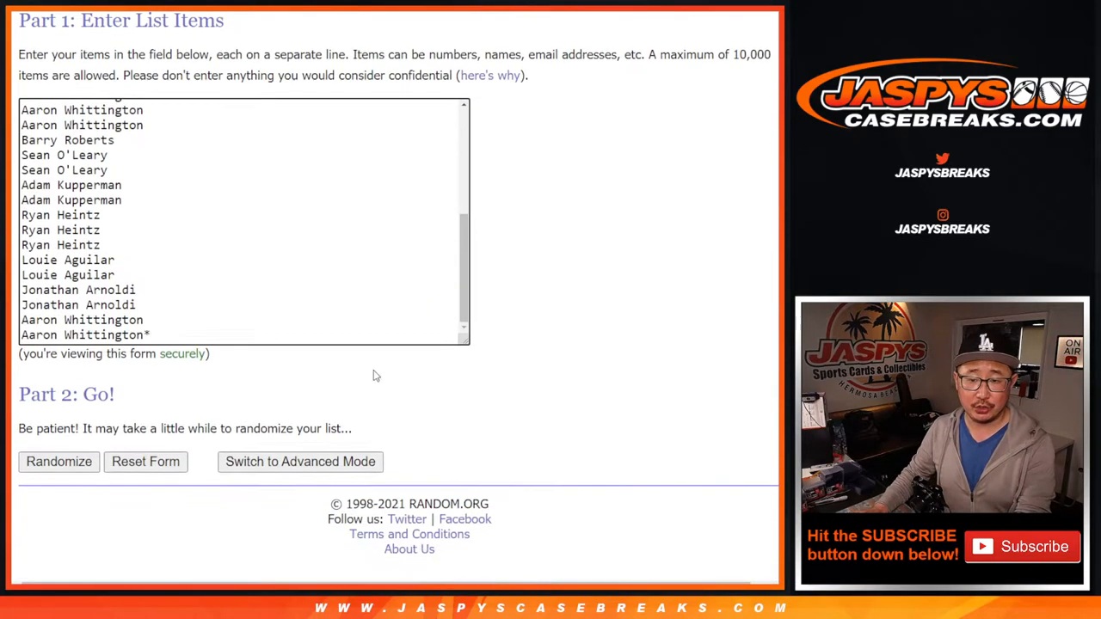
left_click(59, 461)
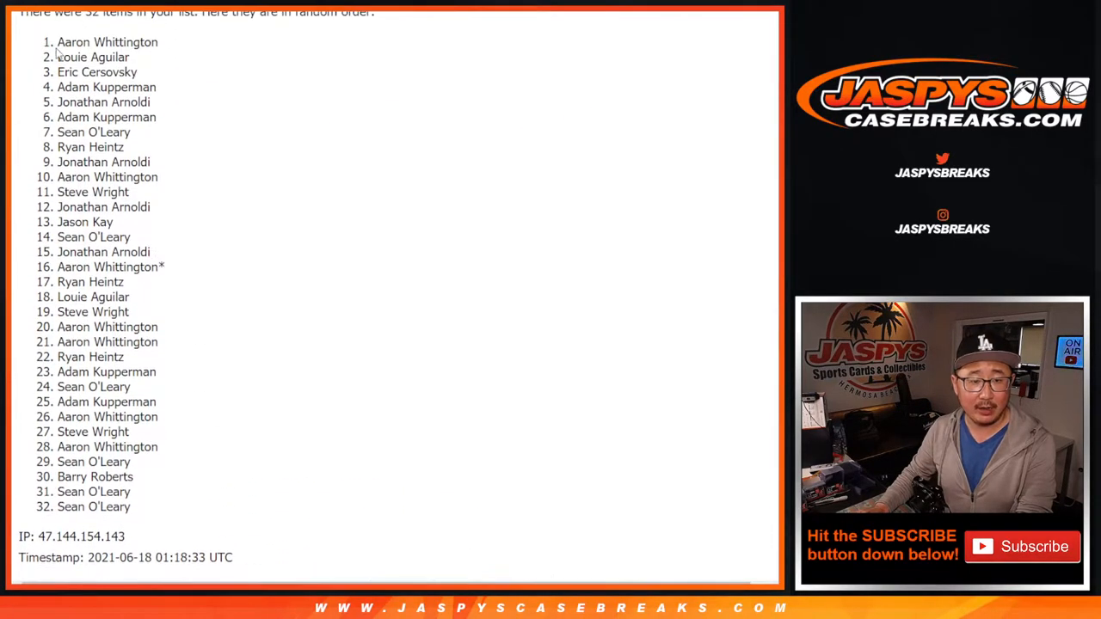
scroll("down", 3)
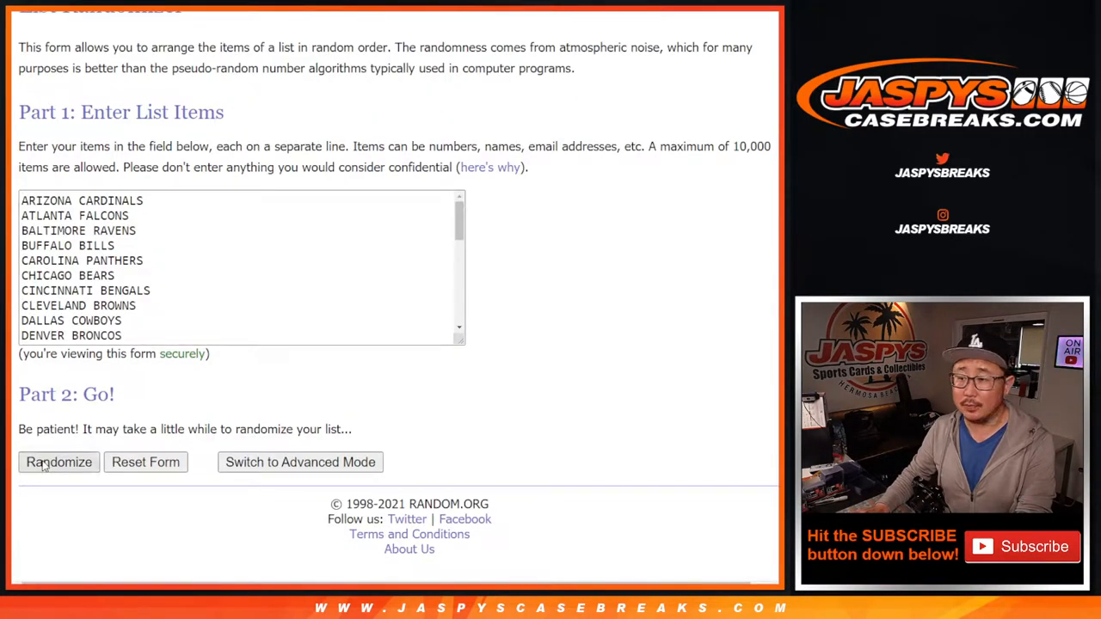
Step: Randomize the 32 NFL team names and review the shuffled result
left_click(59, 462)
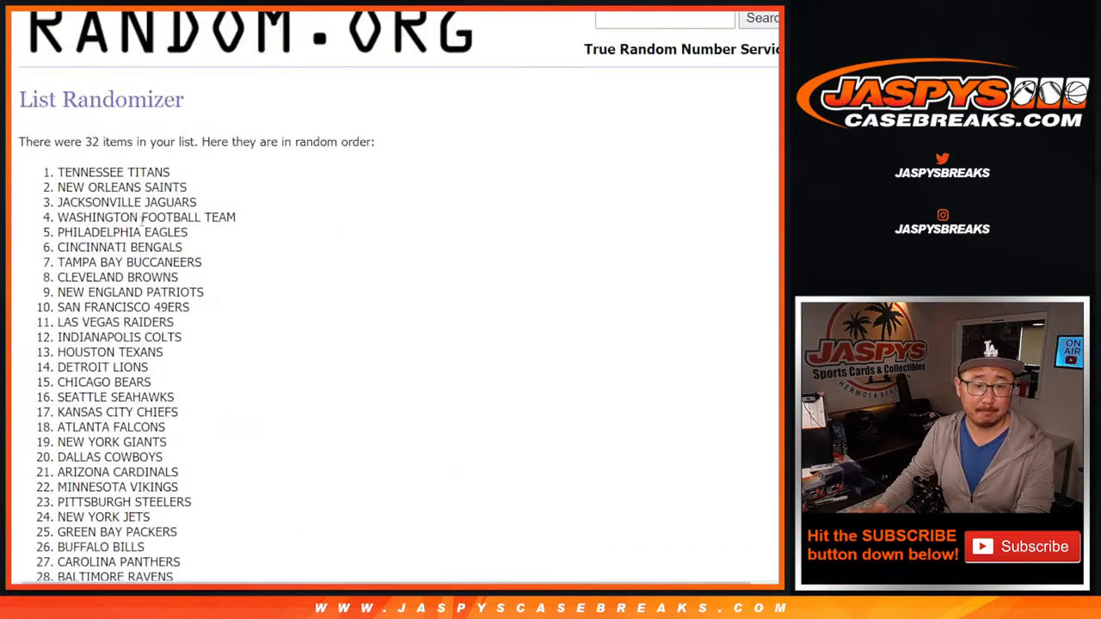
scroll("down", 3)
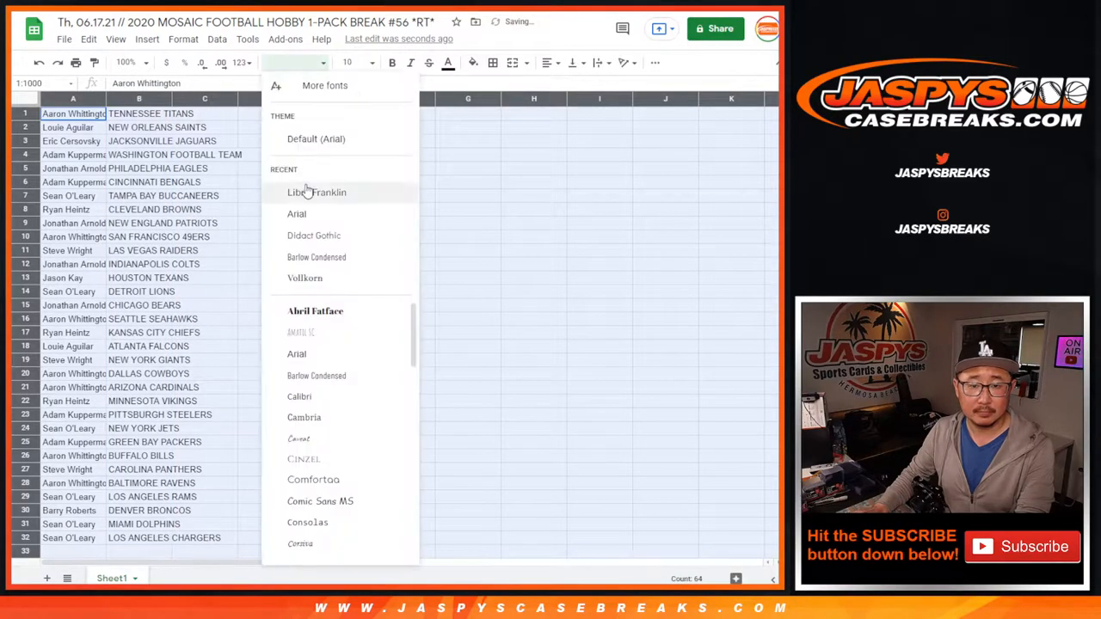
Step: Apply Libre Franklin to the pairings and zoom the sheet to 125%
left_click(317, 192)
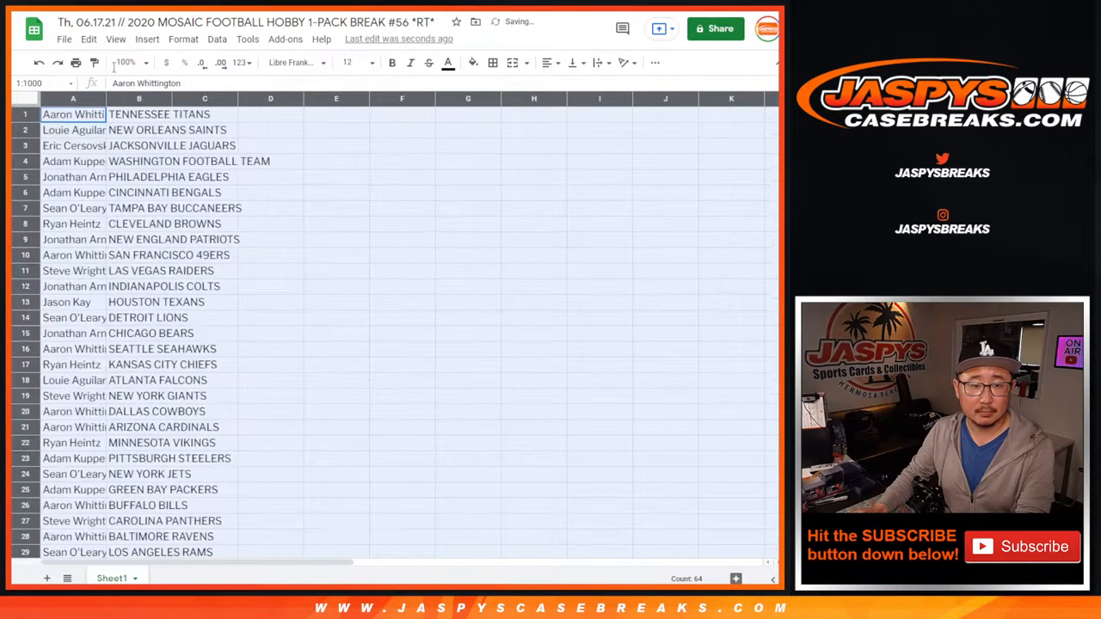
left_click(124, 62)
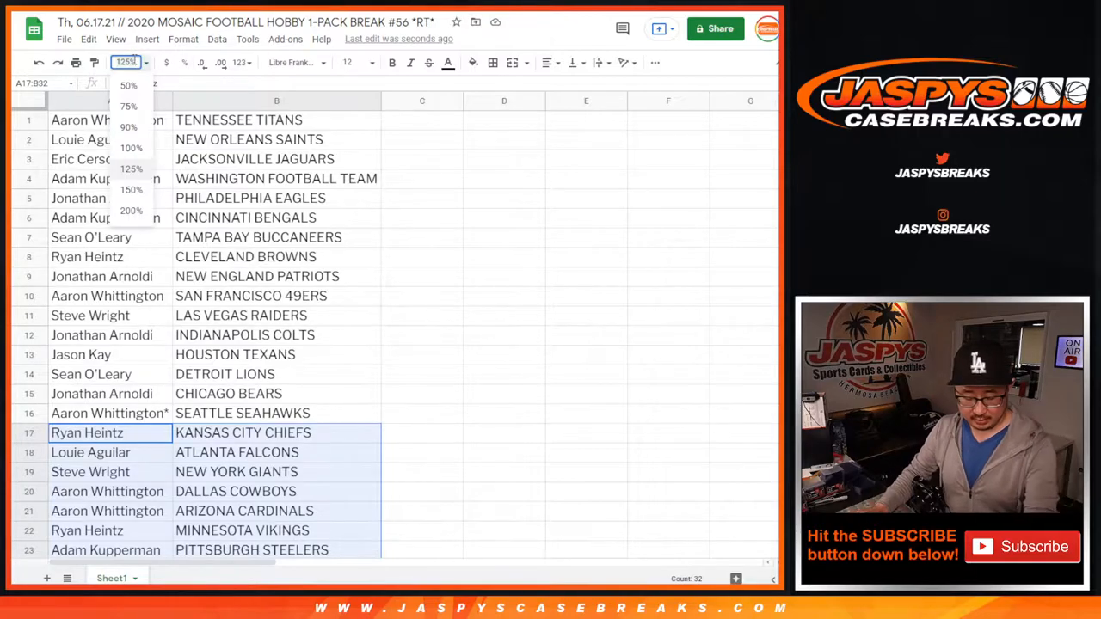
left_click(129, 127)
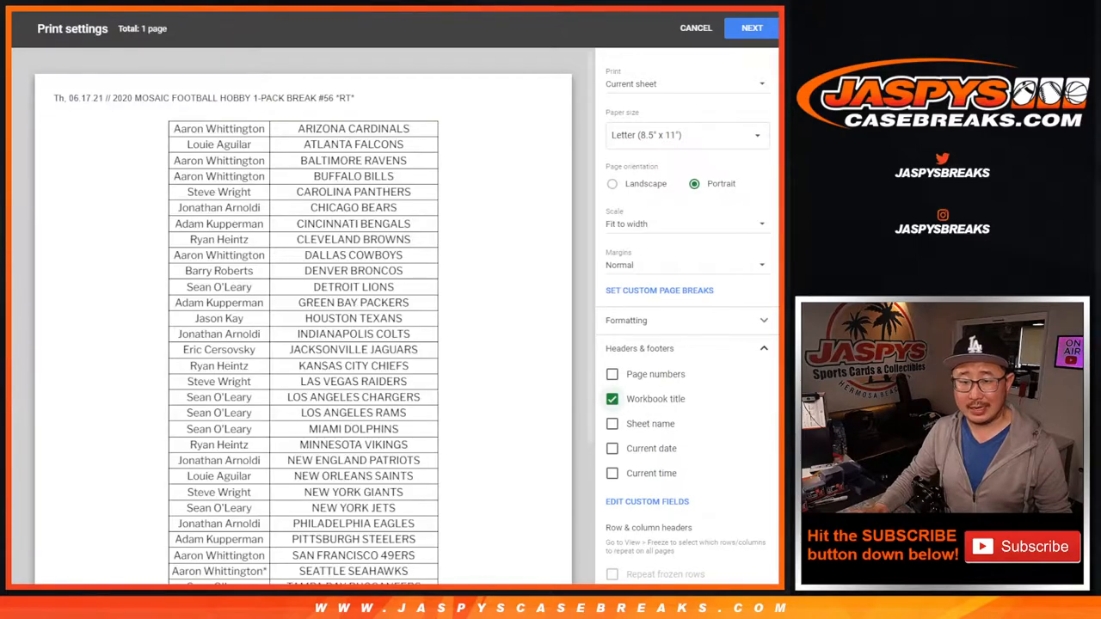
Step: Print the customer–team pairings sorted alphabetically by team
left_click(695, 27)
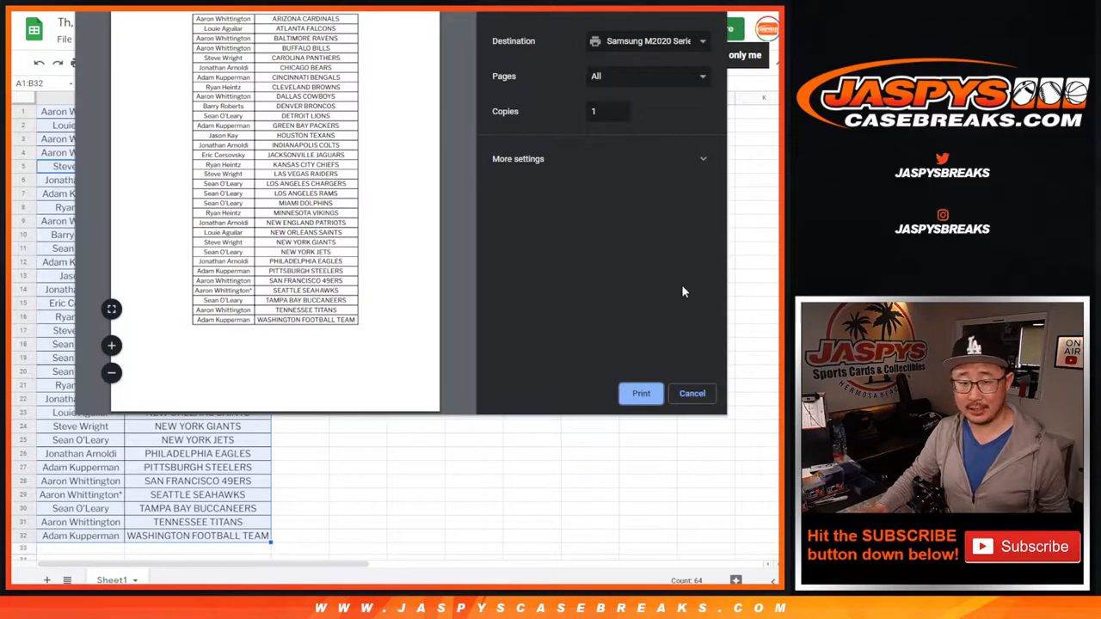
left_click(693, 394)
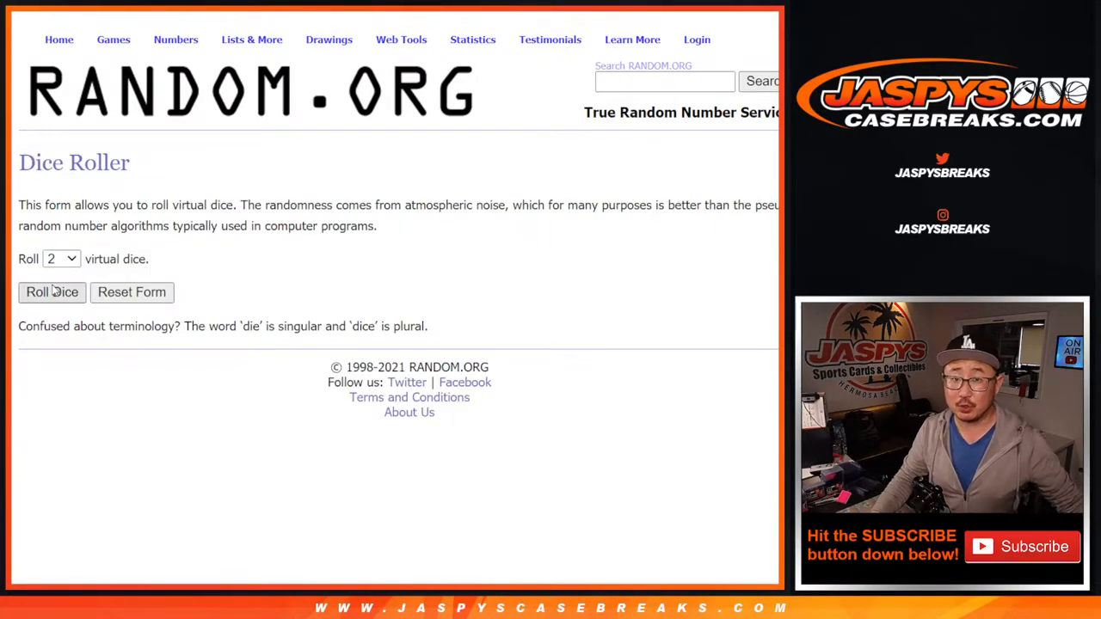
Step: Roll the dice, reshuffle the 32 names, and select the top eight as winners
left_click(52, 291)
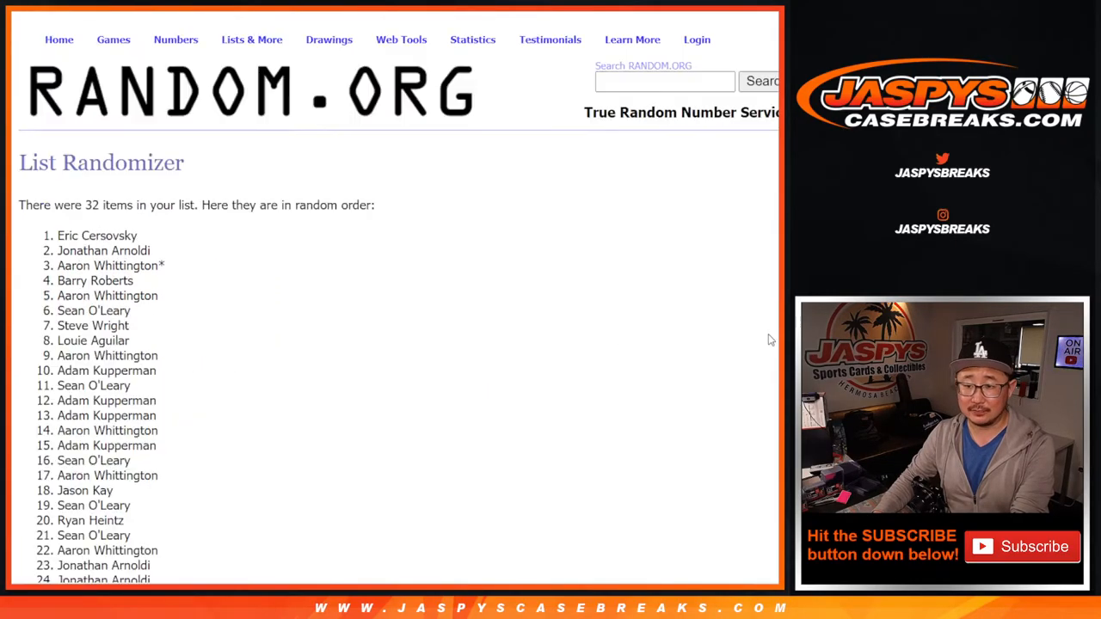
scroll("down", 3)
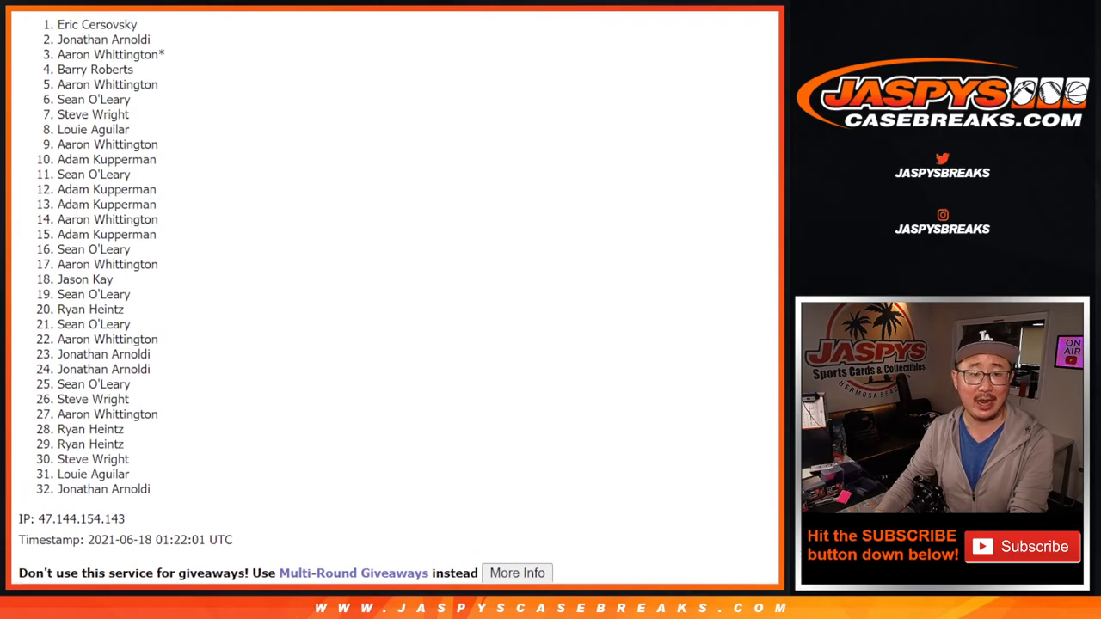
left_click_drag(82, 24, 130, 115)
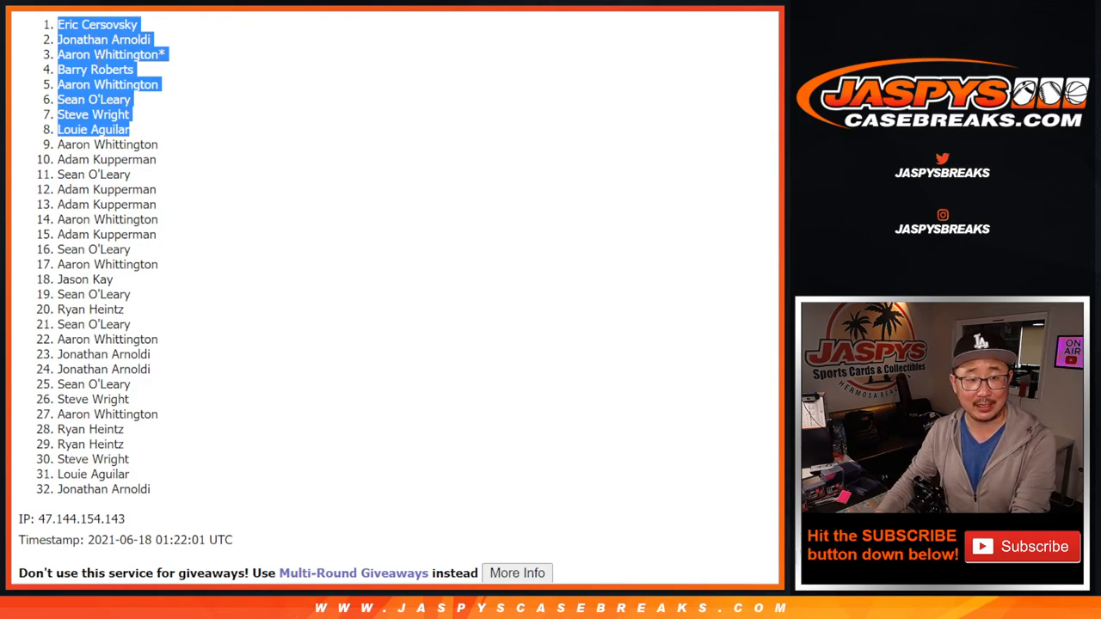
mouse_move(207, 101)
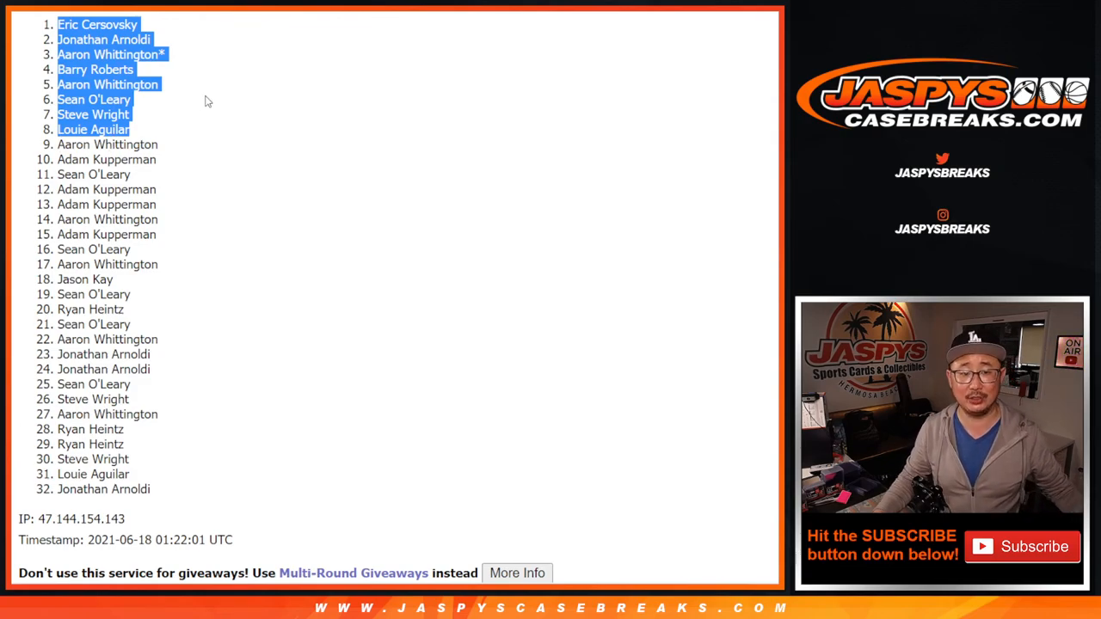